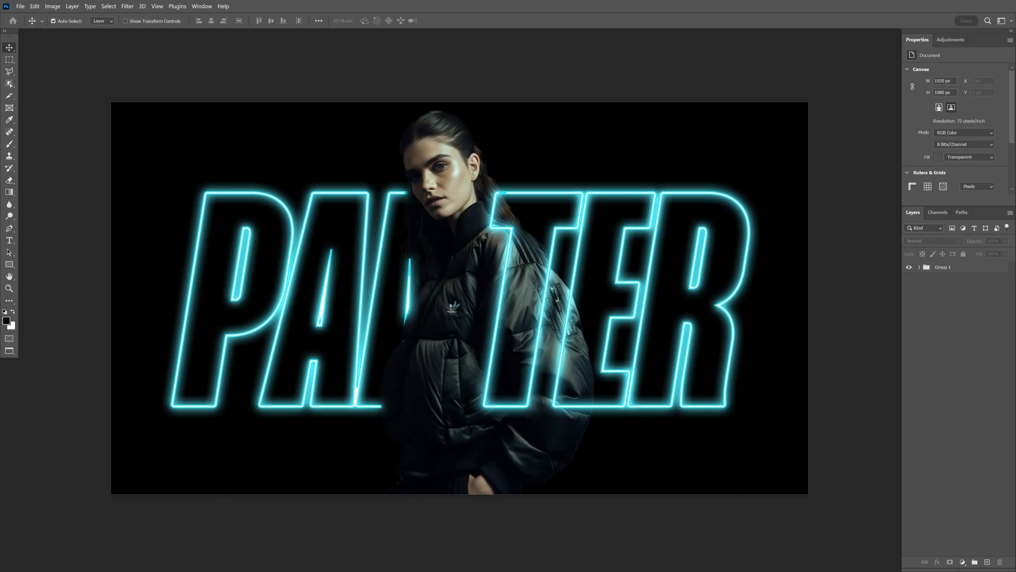
Review the generated fashion model images in the Midjourney DM, previewing one enlarged.
{"action": "left_click", "coordinate": [599, 561]}
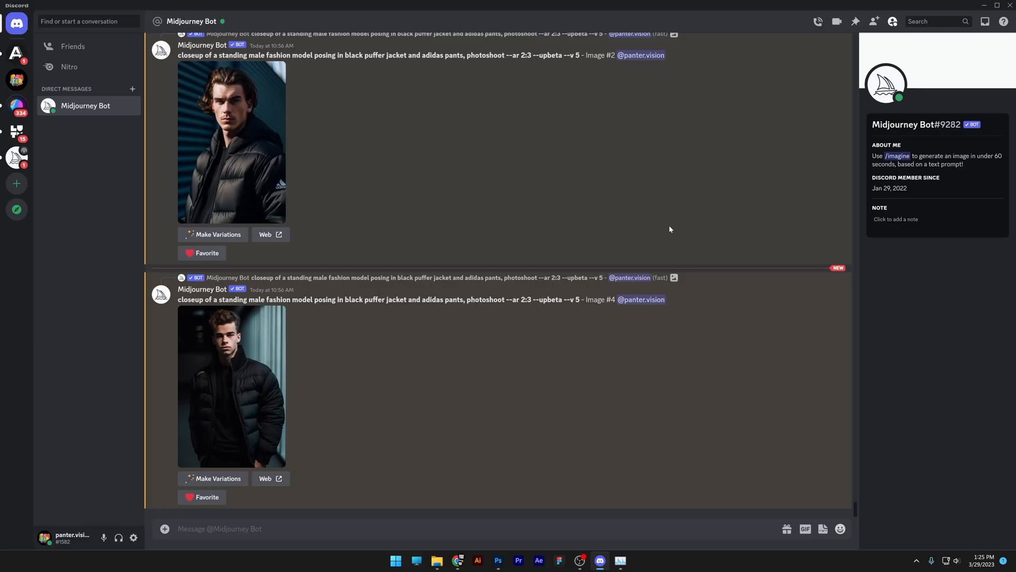
{"action": "scroll", "scroll_direction": "down", "scroll_amount": 3}
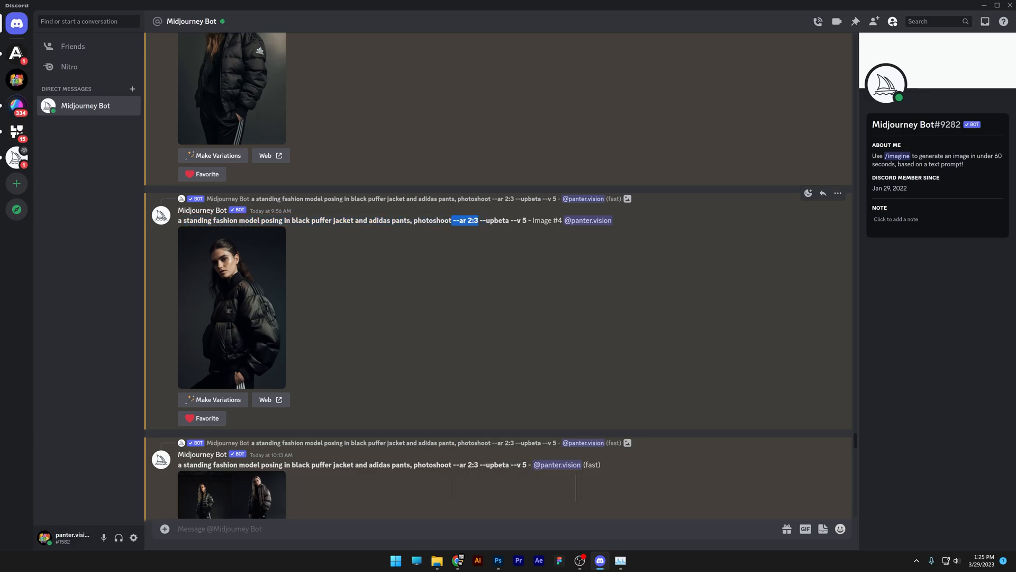
{"action": "left_click", "coordinate": [231, 307]}
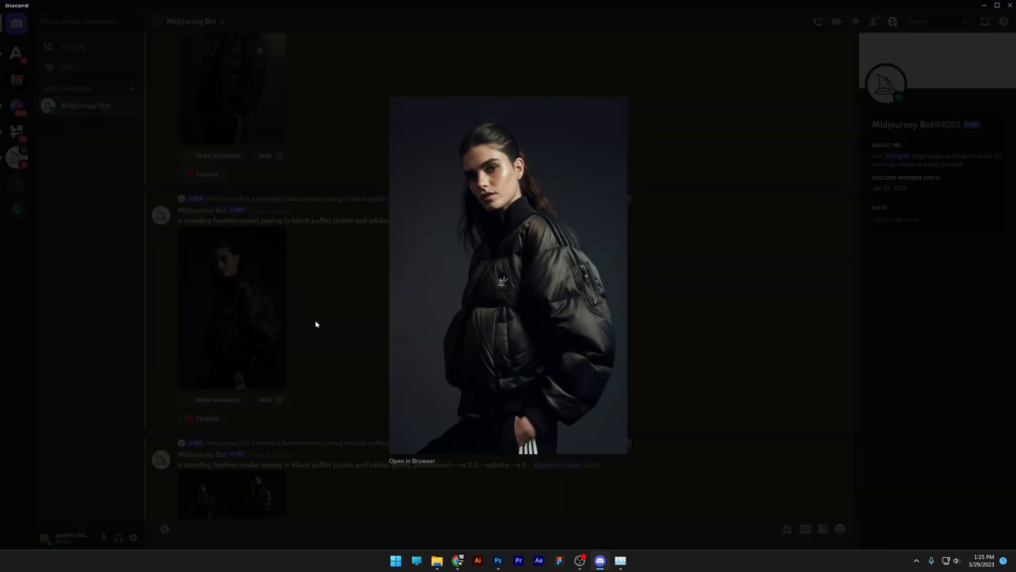
{"action": "left_click", "coordinate": [315, 324]}
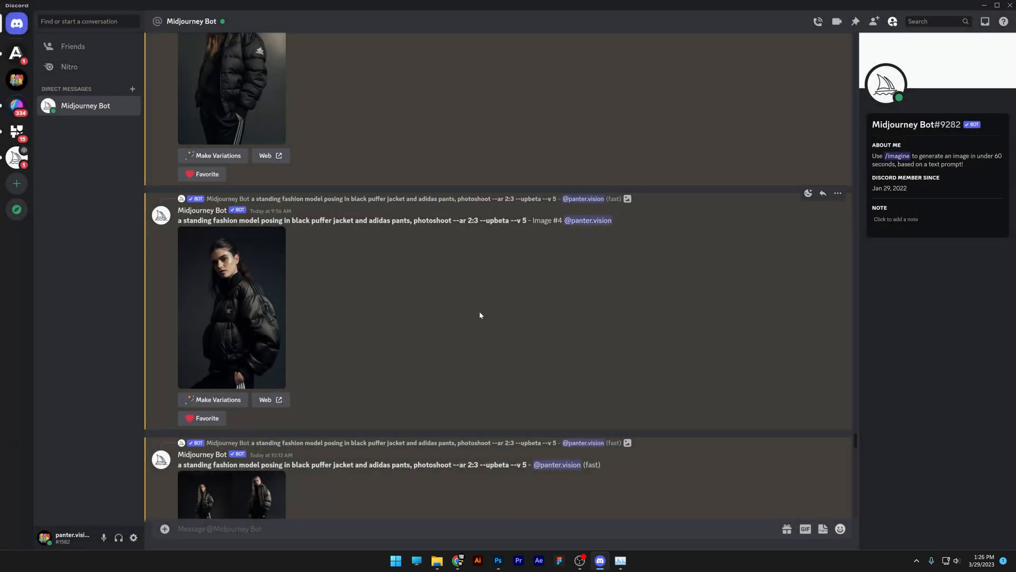
Run /settings and choose Midjourney version 5 for generations.
{"action": "type", "text": "se"}
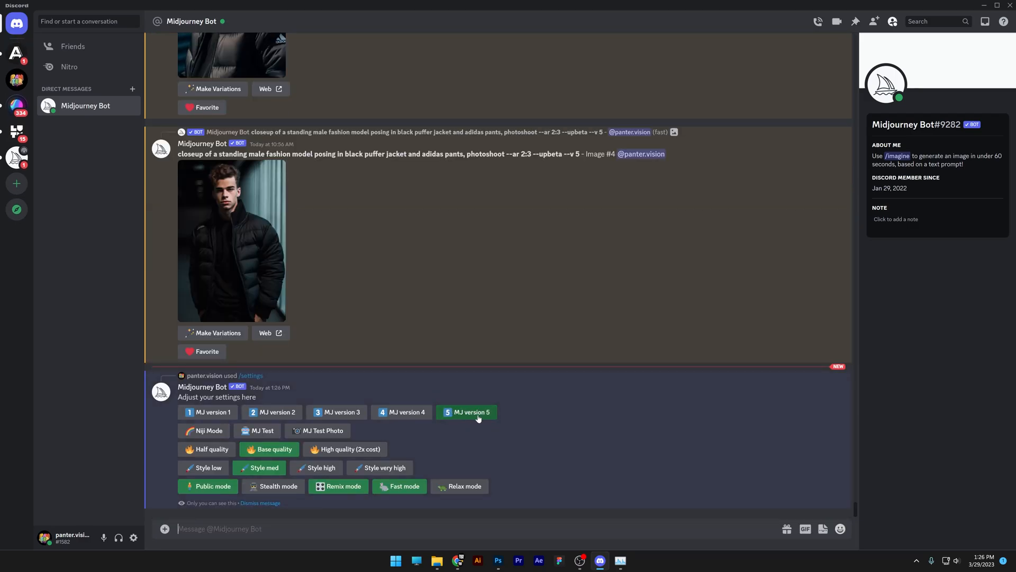
{"action": "left_click", "coordinate": [470, 411]}
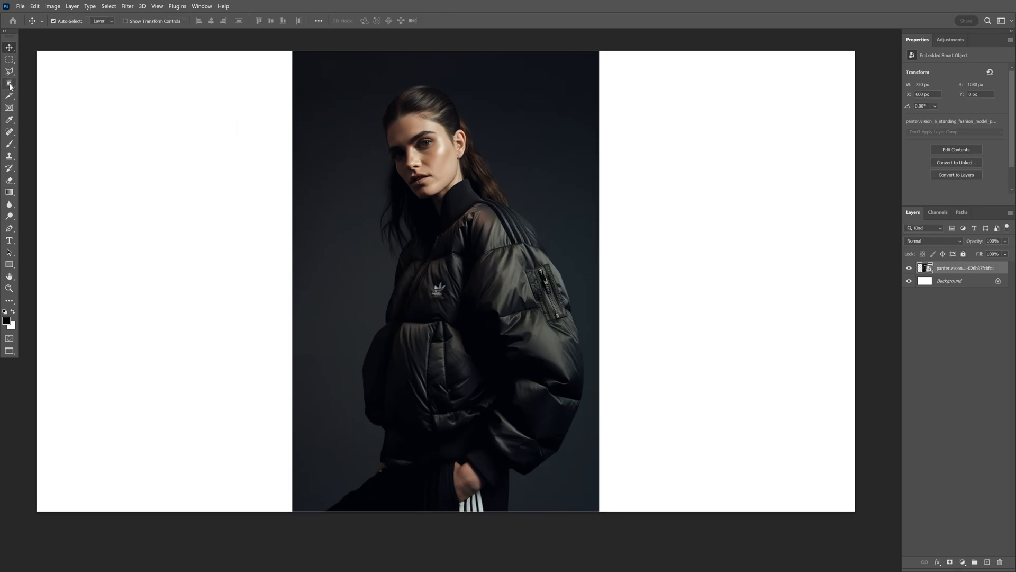
Auto-select the model with Select Subject and enter Select and Mask to refine edges.
{"action": "left_click", "coordinate": [9, 59]}
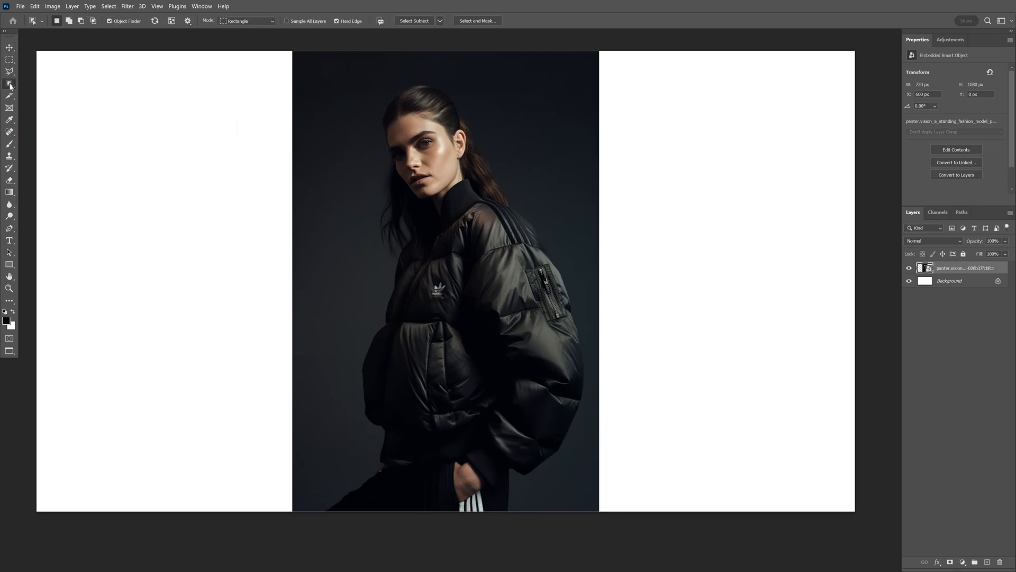
{"action": "left_click", "coordinate": [414, 21]}
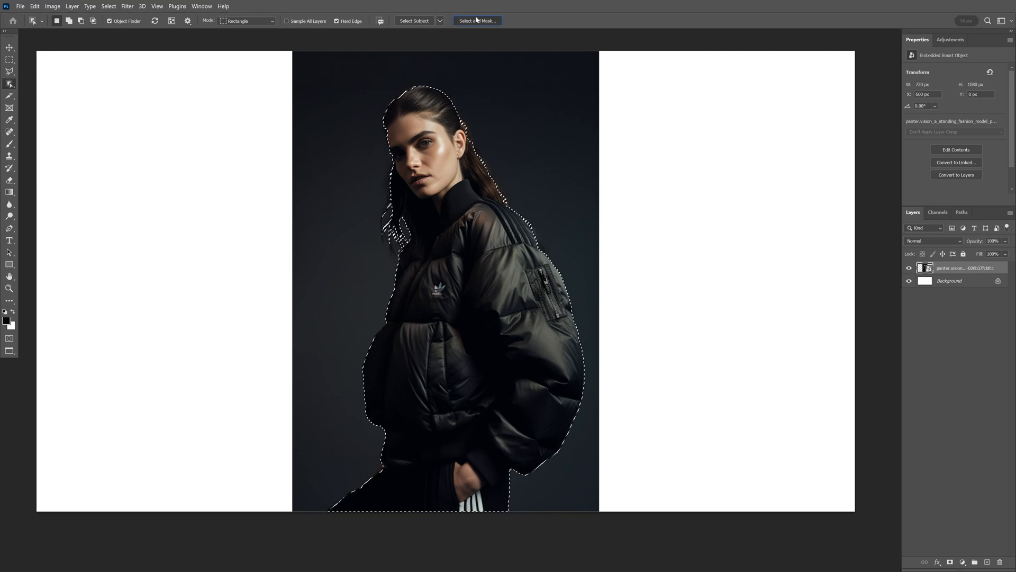
{"action": "left_click", "coordinate": [478, 21]}
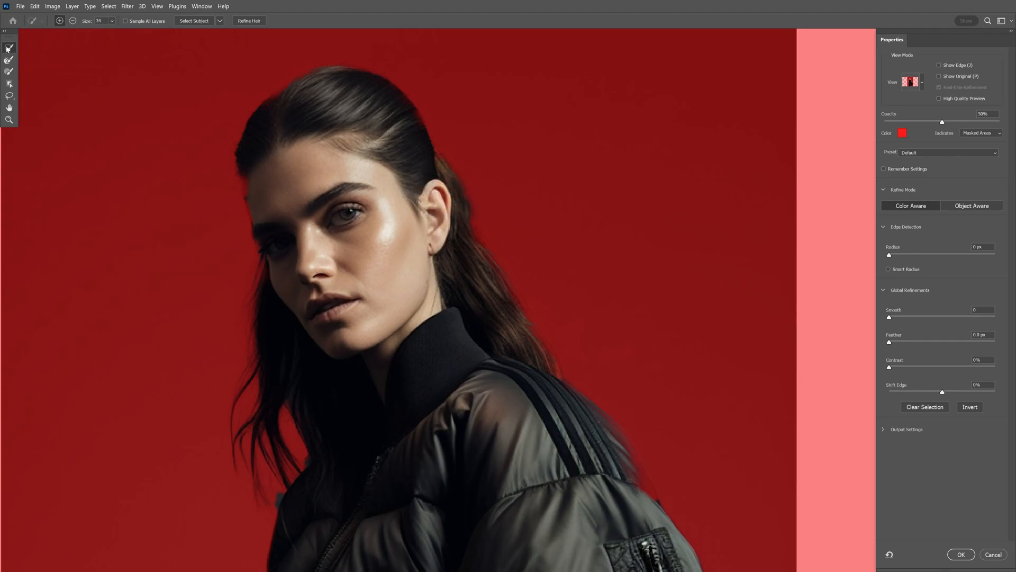
{"action": "mouse_move", "coordinate": [9, 48]}
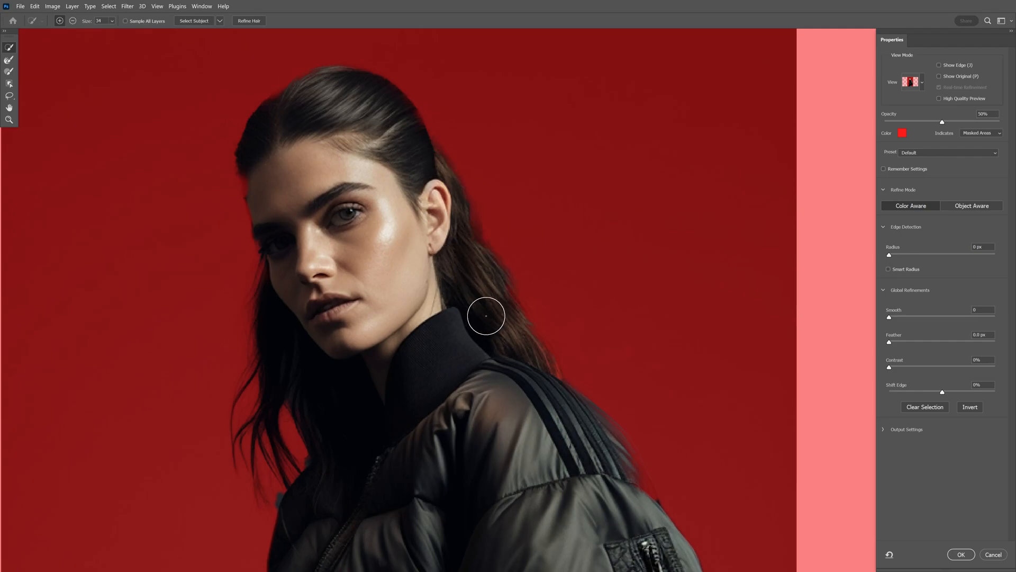
Brush along the model's loose hair with the Refine Edge Brush to capture it cleanly.
{"action": "left_click_drag", "start_coordinate": [486, 316], "coordinate": [480, 273]}
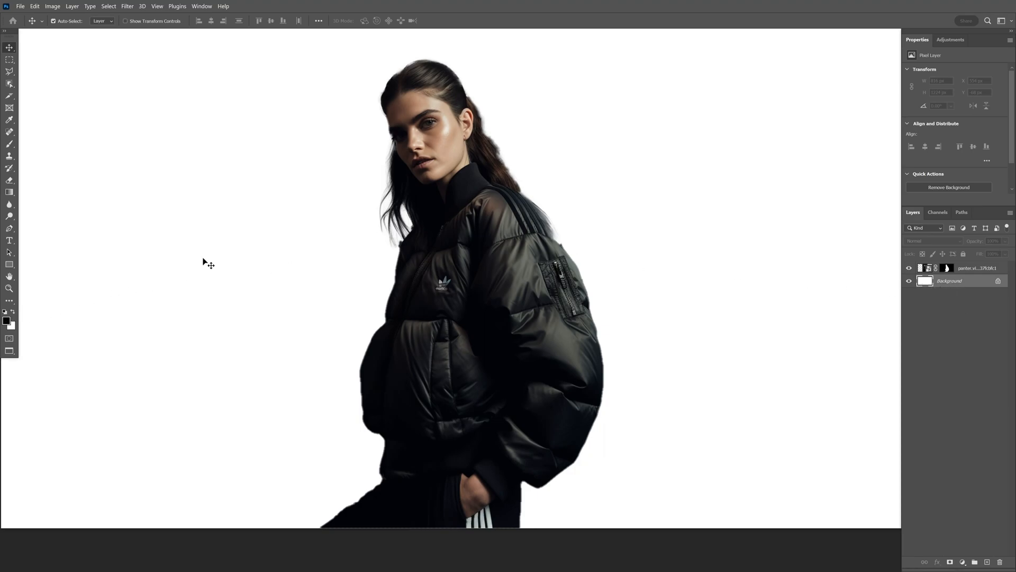
{"action": "mouse_move", "coordinate": [867, 253]}
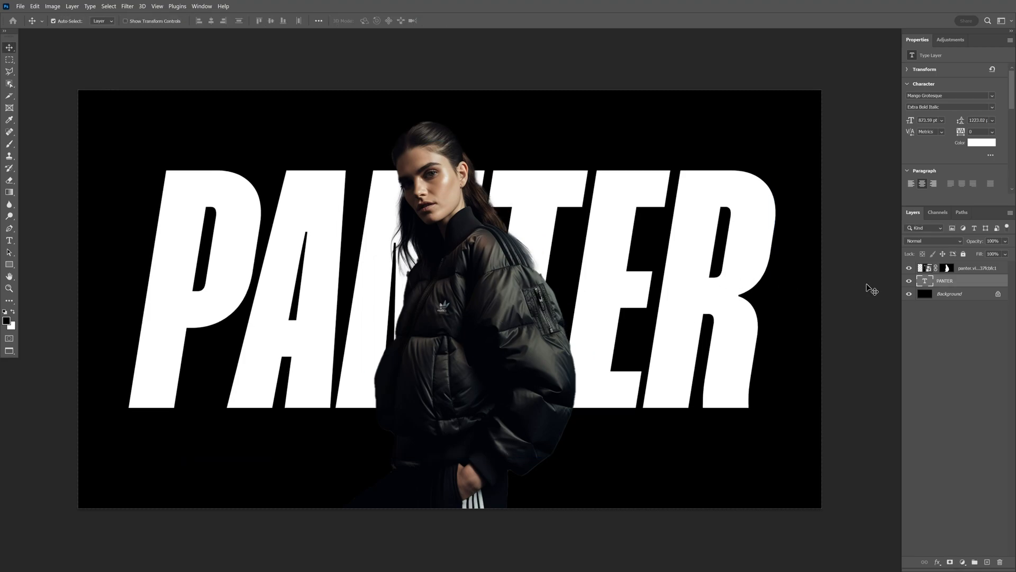
Bring up the layer effects for the white PANTER text sitting behind the model.
{"action": "left_click", "coordinate": [972, 268]}
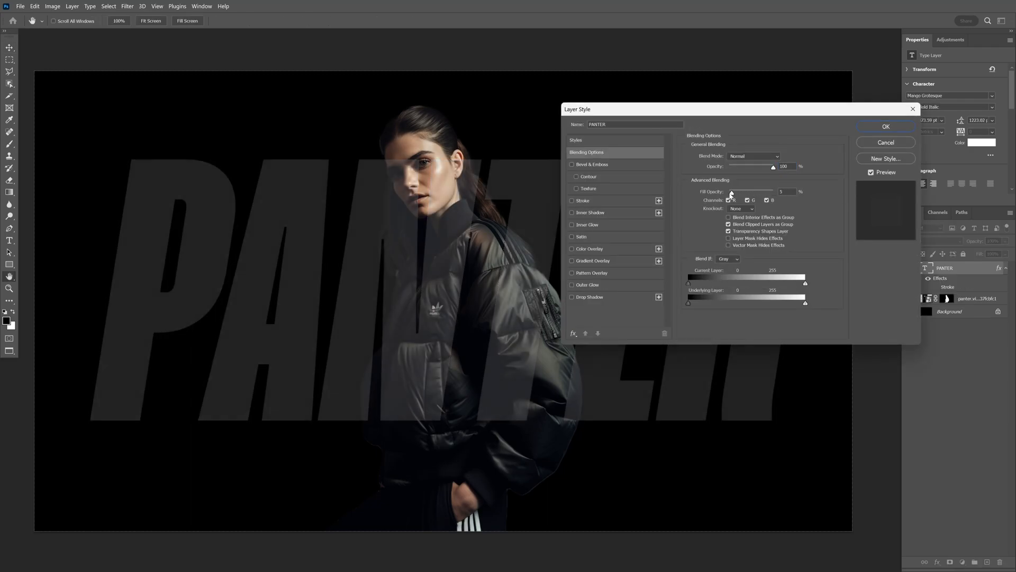
Give PANTER an outside white stroke so the letters read as hollow outlines.
{"action": "left_click", "coordinate": [572, 200]}
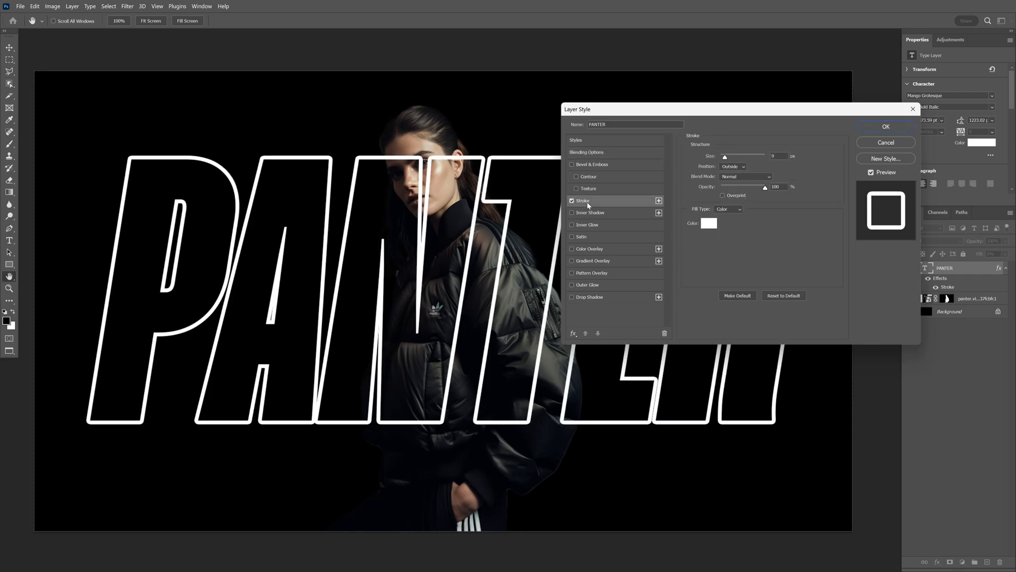
{"action": "left_click", "coordinate": [732, 167]}
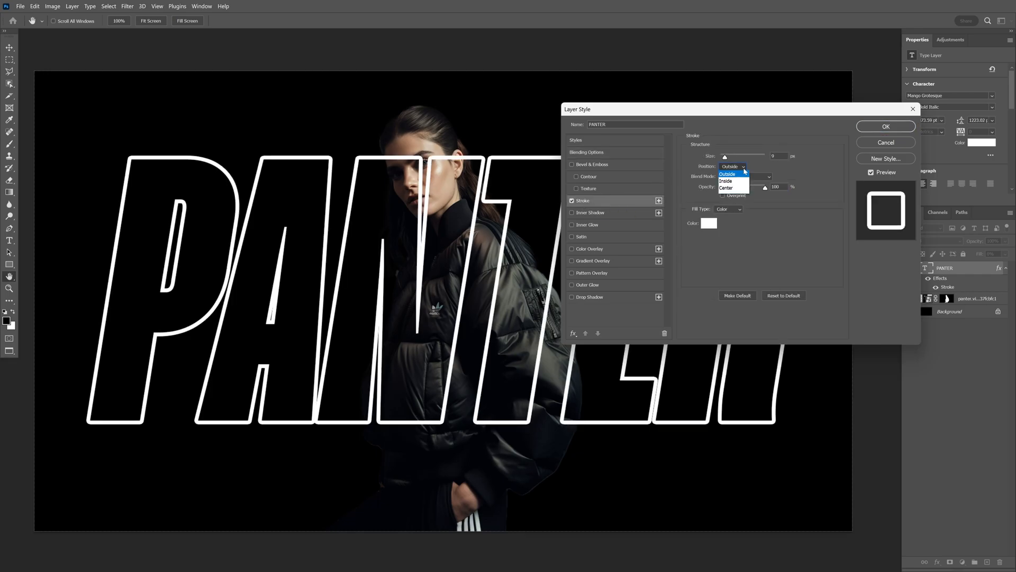
{"action": "left_click", "coordinate": [729, 166]}
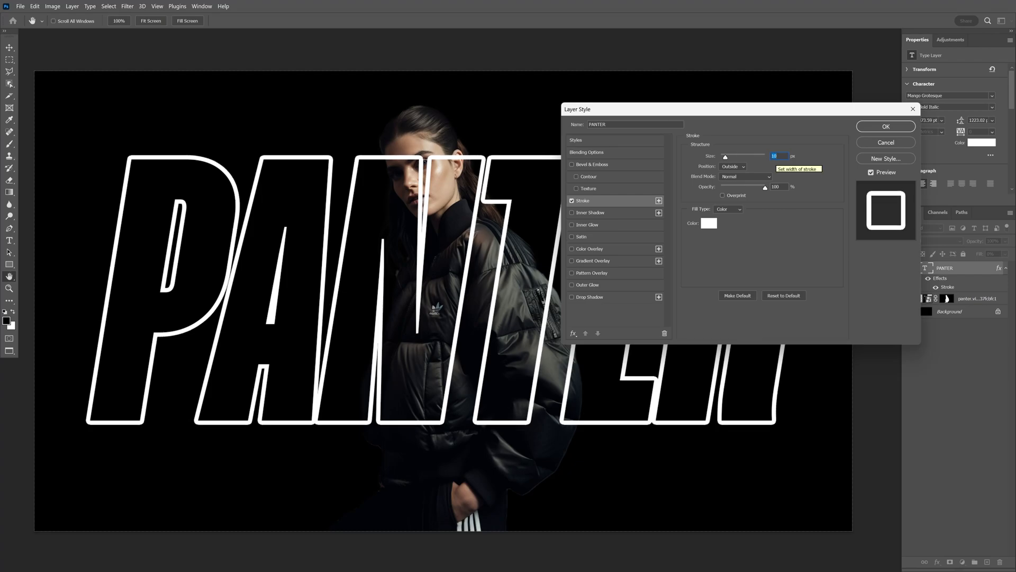
{"action": "left_click", "coordinate": [885, 126]}
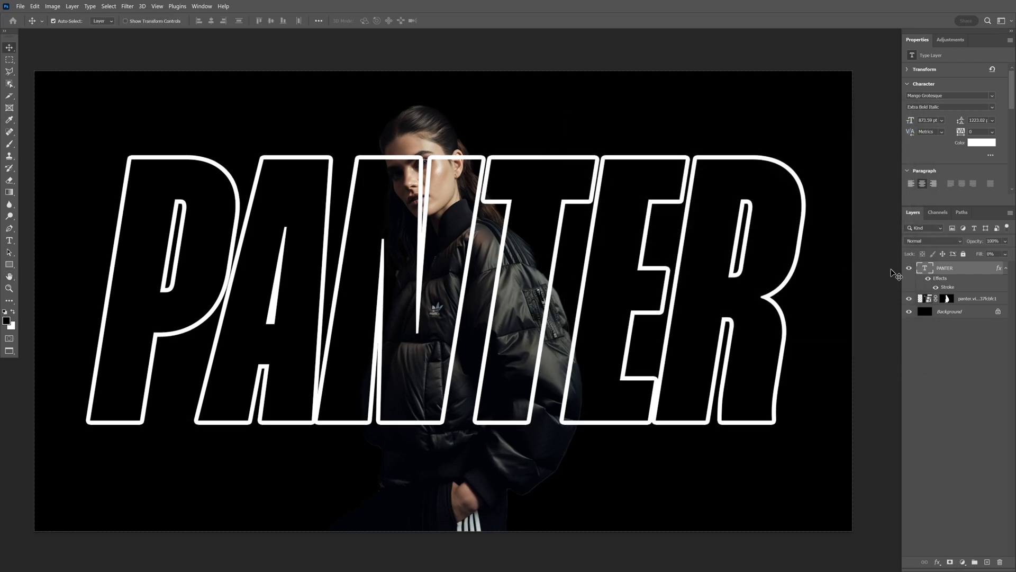
Rasterize the PANTER layer style into a plain pixel outline layer.
{"action": "right_click", "coordinate": [944, 268]}
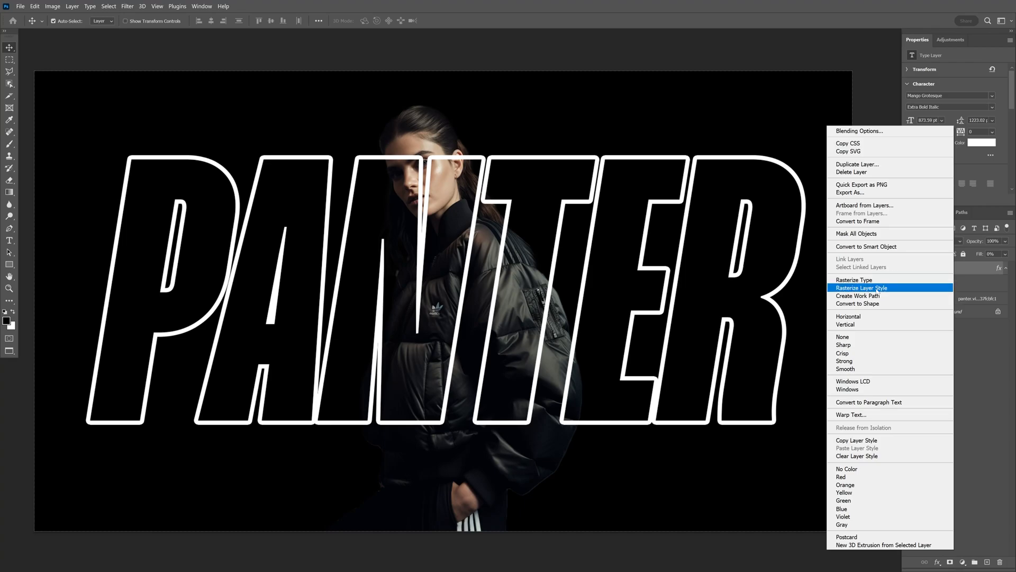
{"action": "left_click", "coordinate": [862, 286]}
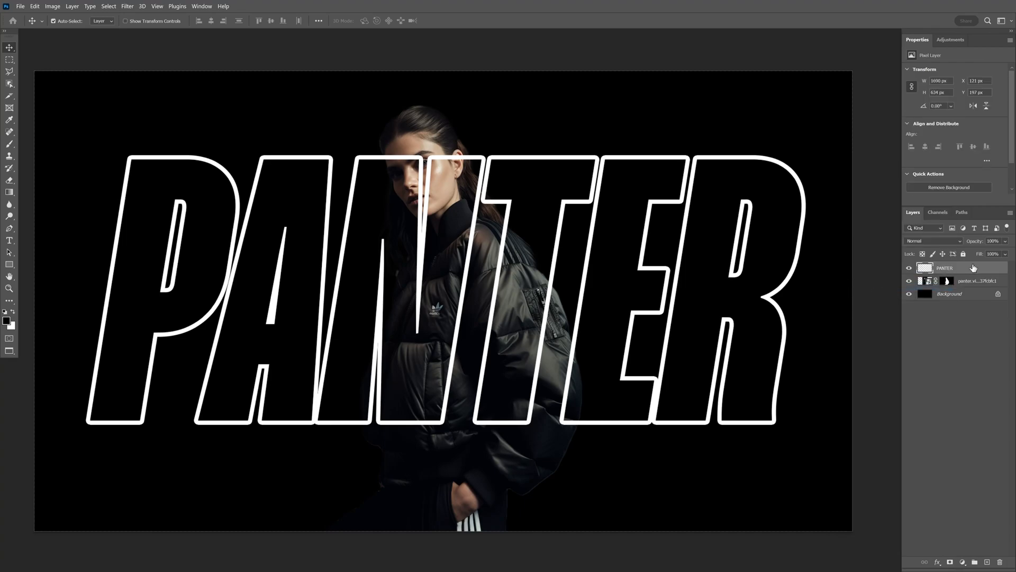
Add a cyan Color Overlay and a full-opacity, centre-sourced white Inner Glow to PANTER.
{"action": "double_click", "coordinate": [944, 268]}
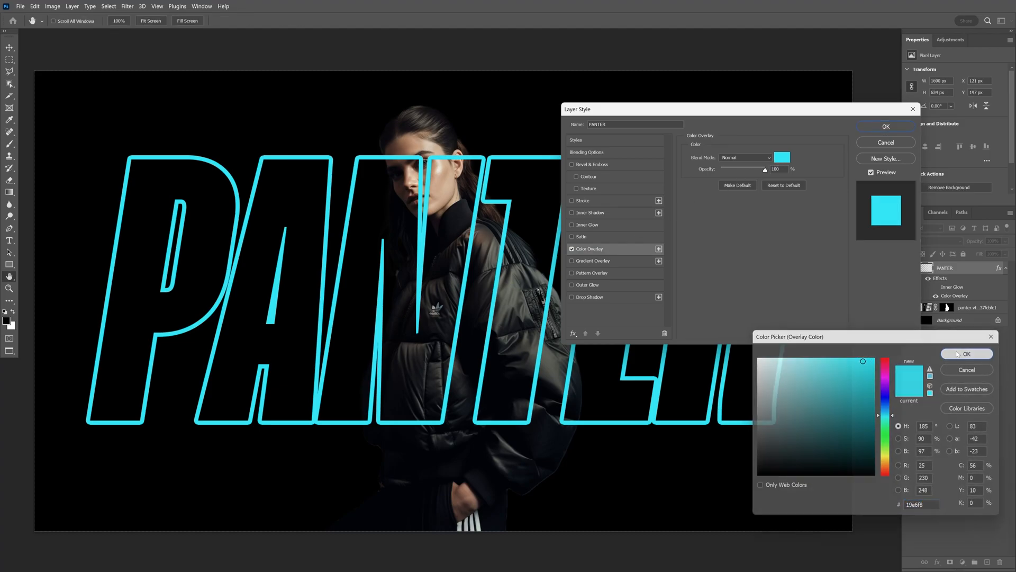
{"action": "left_click", "coordinate": [571, 224]}
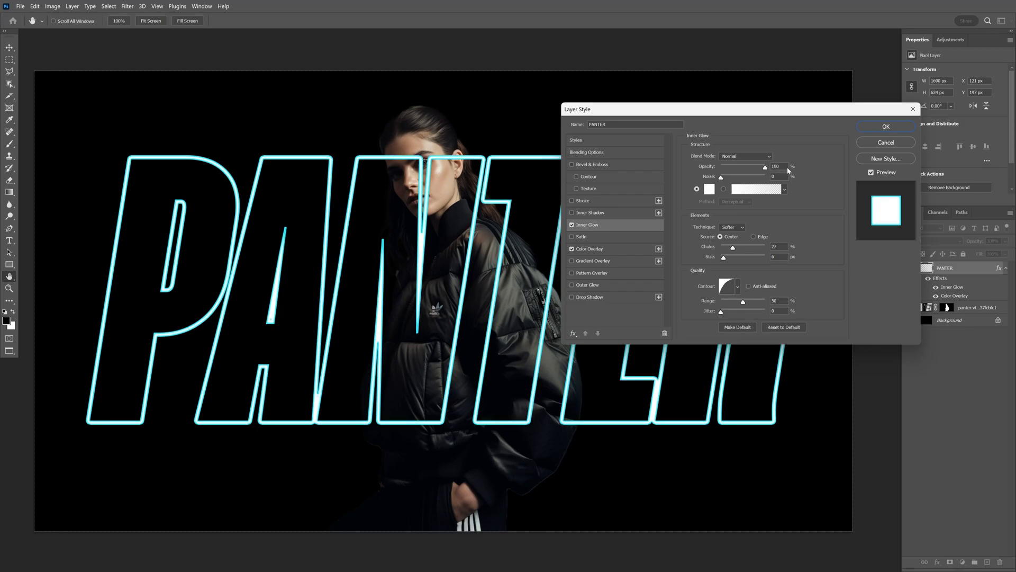
{"action": "left_click", "coordinate": [710, 188]}
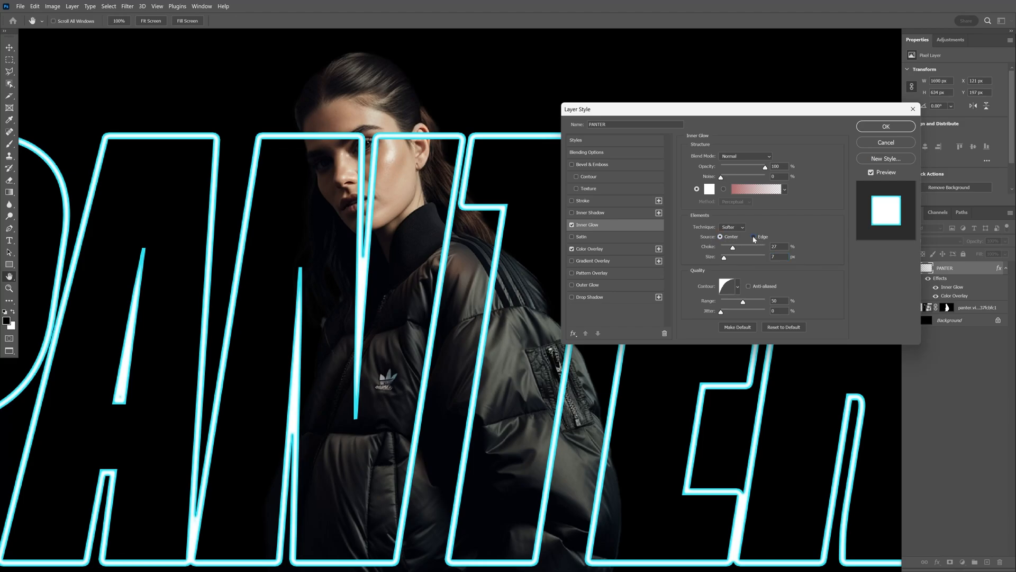
{"action": "left_click", "coordinate": [753, 237]}
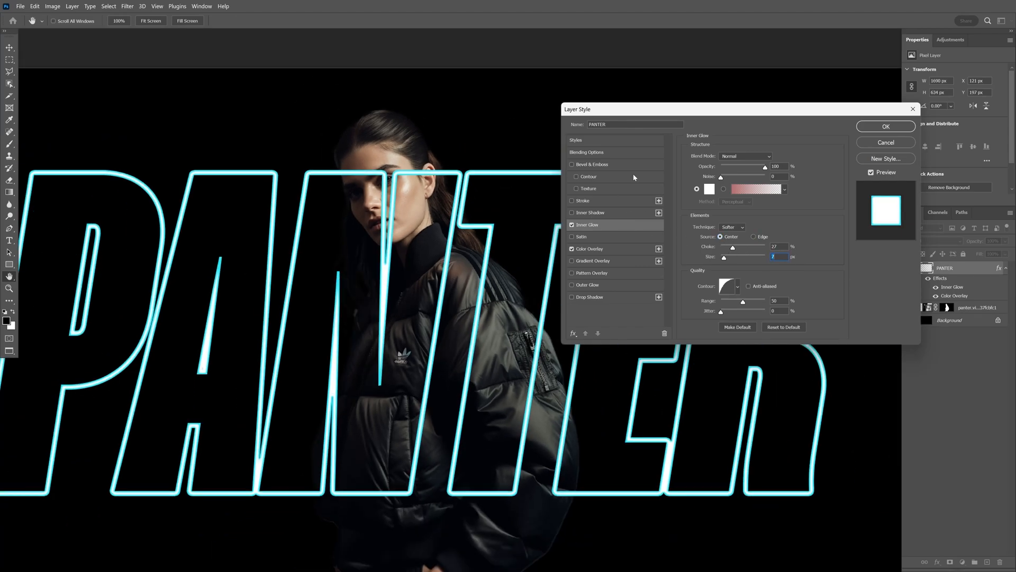
Enable Outer Glow on PANTER and settle its opacity near 72%.
{"action": "left_click", "coordinate": [588, 284]}
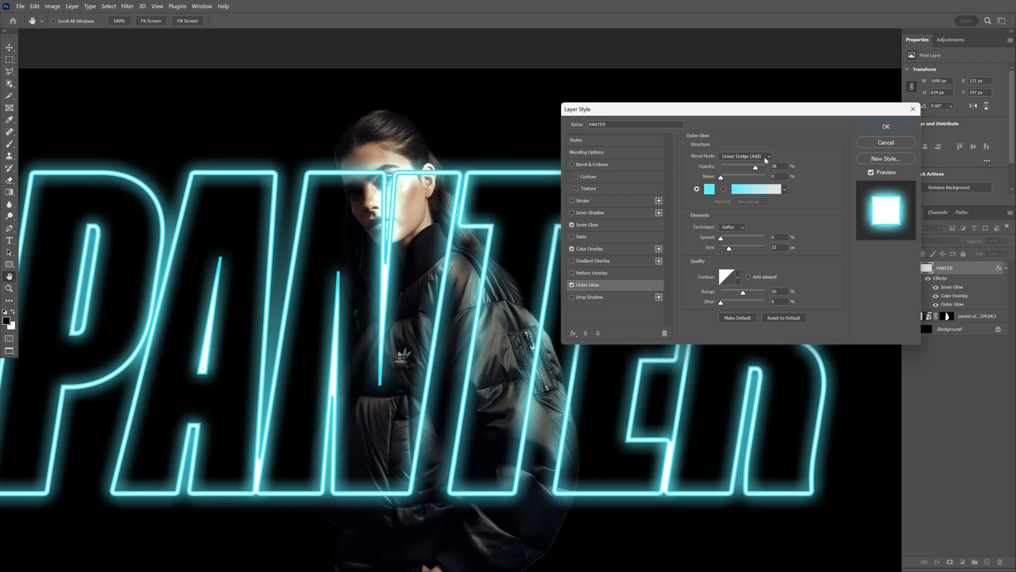
{"action": "left_click_drag", "start_coordinate": [755, 166], "coordinate": [752, 167]}
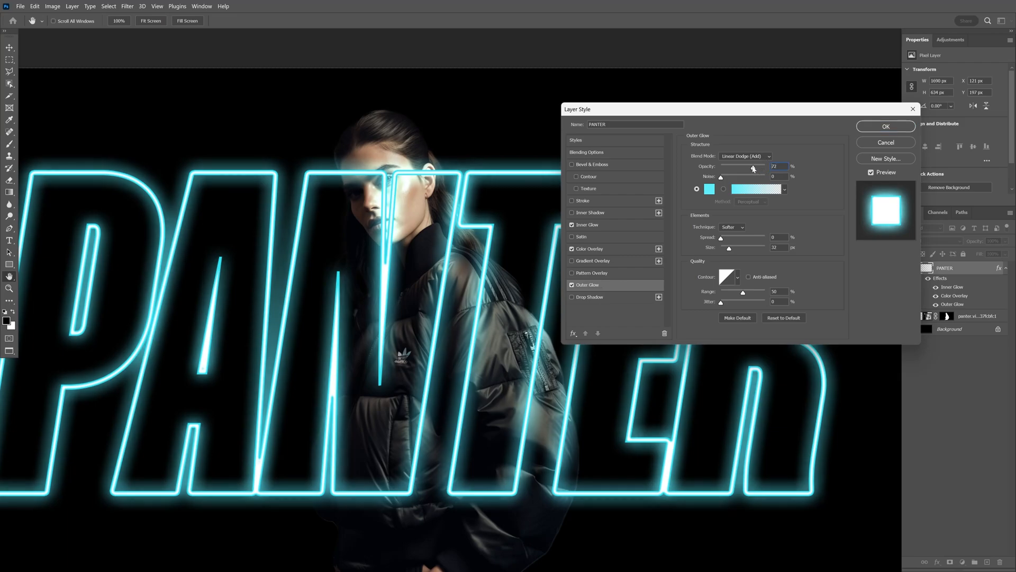
{"action": "left_click_drag", "start_coordinate": [742, 166], "coordinate": [751, 166]}
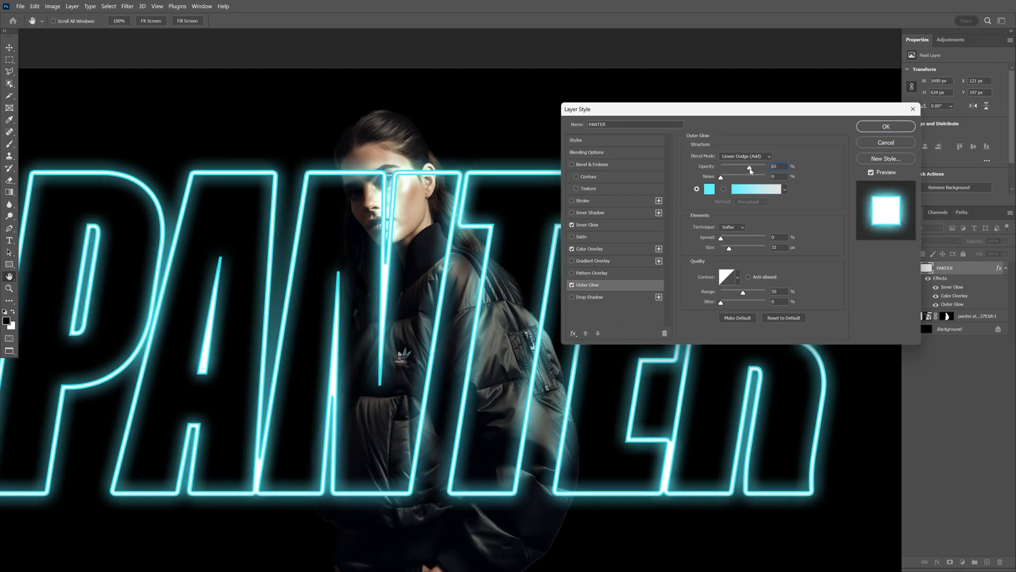
{"action": "left_click_drag", "start_coordinate": [748, 170], "coordinate": [752, 169]}
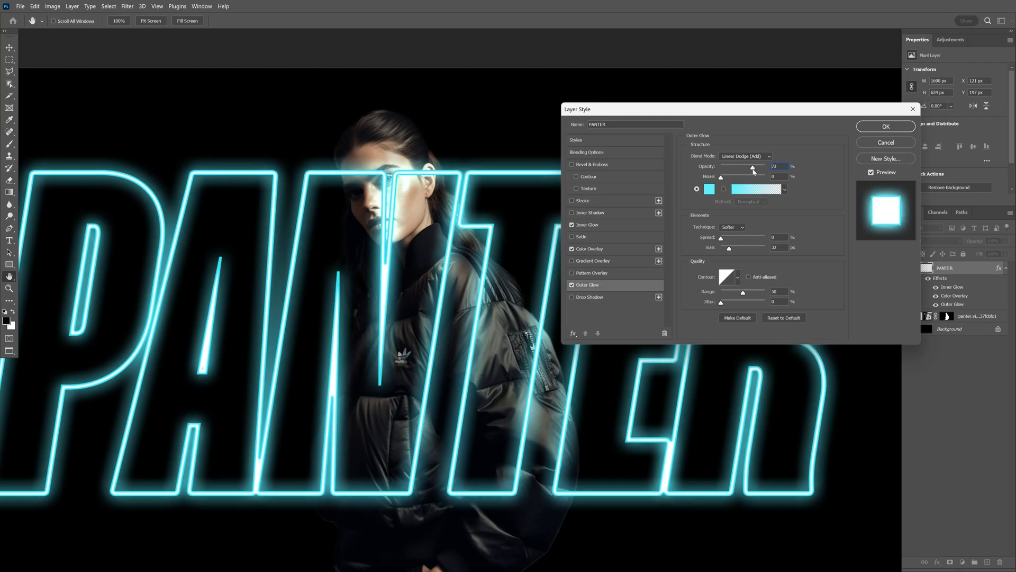
Set the outer glow colour to cyan with a 32 px size, then move on to Drop Shadow.
{"action": "left_click", "coordinate": [709, 189]}
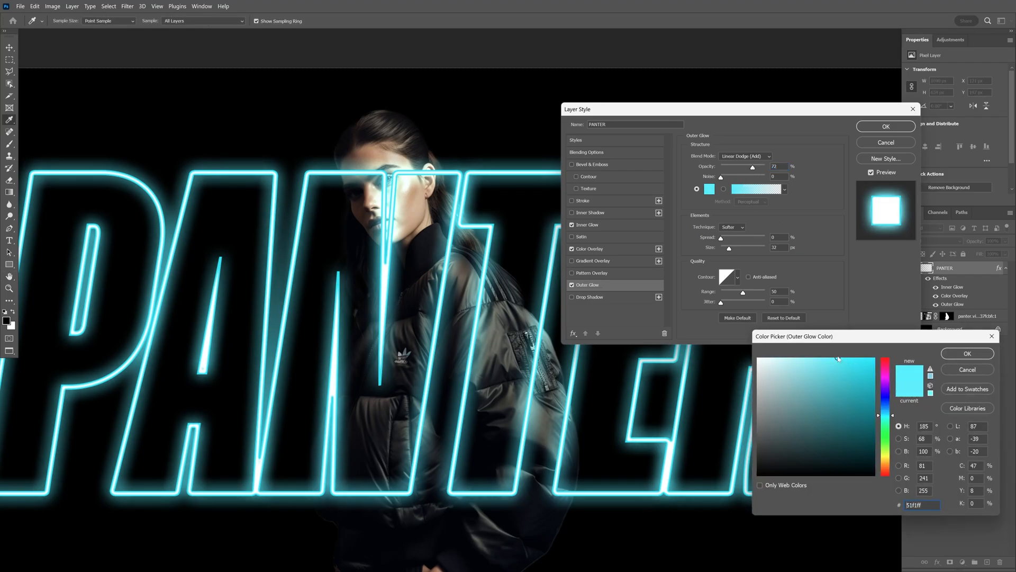
{"action": "left_click", "coordinate": [967, 353]}
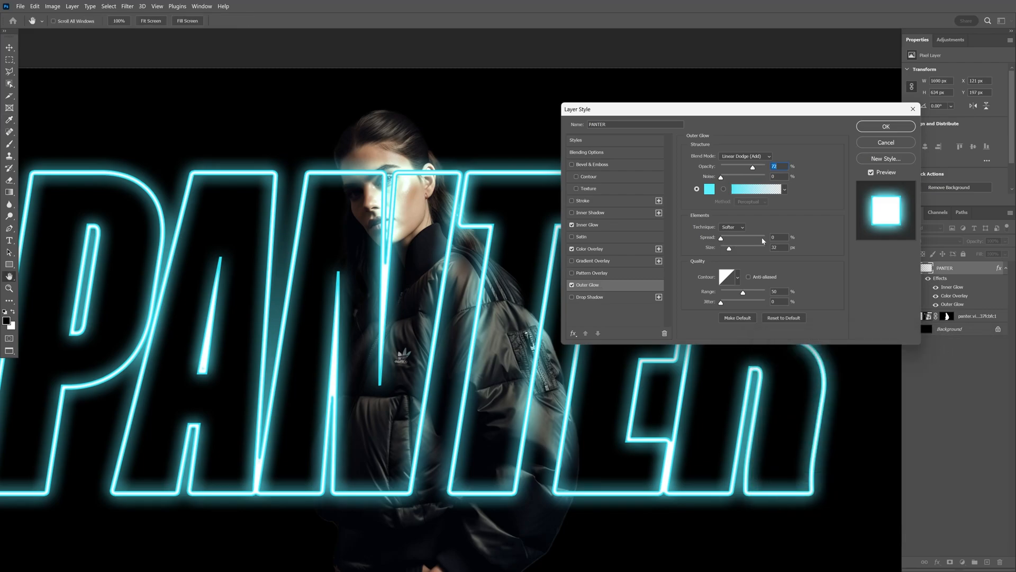
{"action": "left_click", "coordinate": [778, 247]}
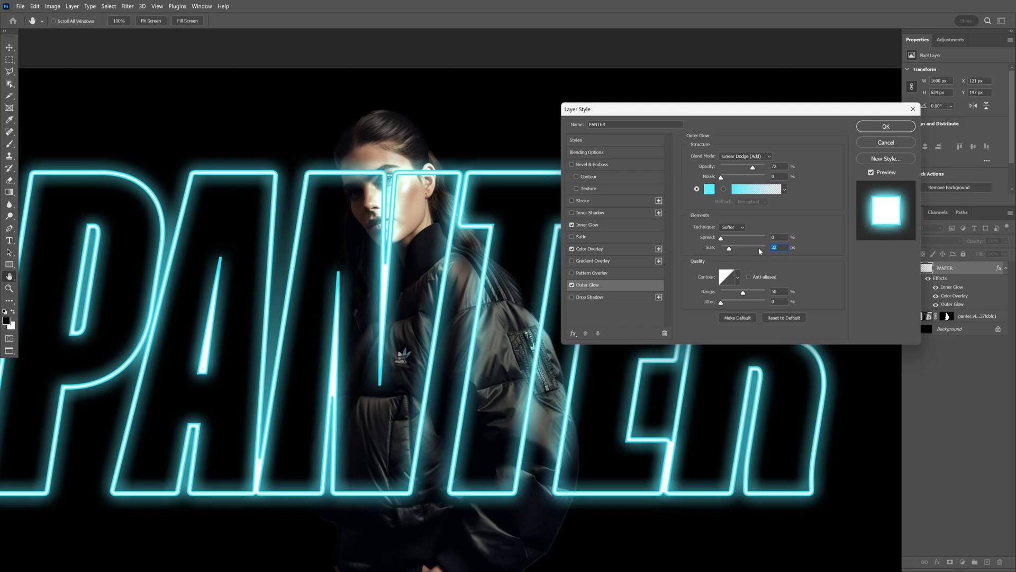
{"action": "mouse_move", "coordinate": [760, 251]}
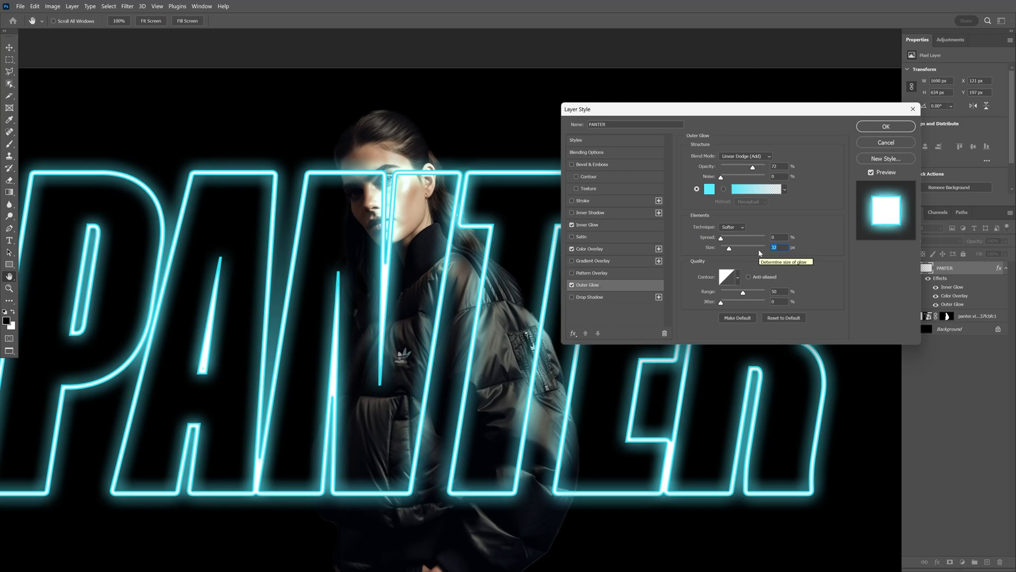
{"action": "left_click", "coordinate": [589, 296]}
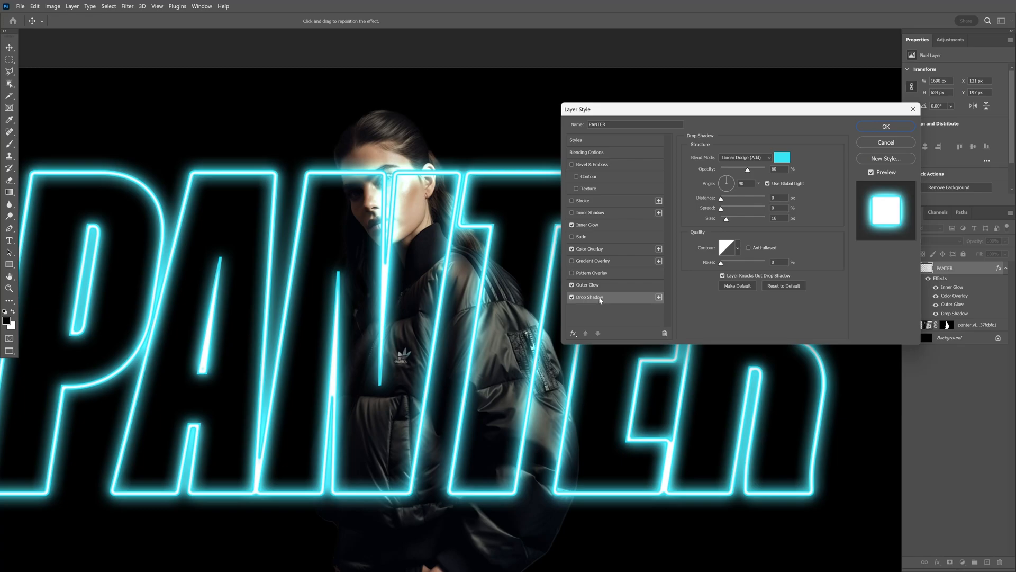
{"action": "mouse_move", "coordinate": [589, 299]}
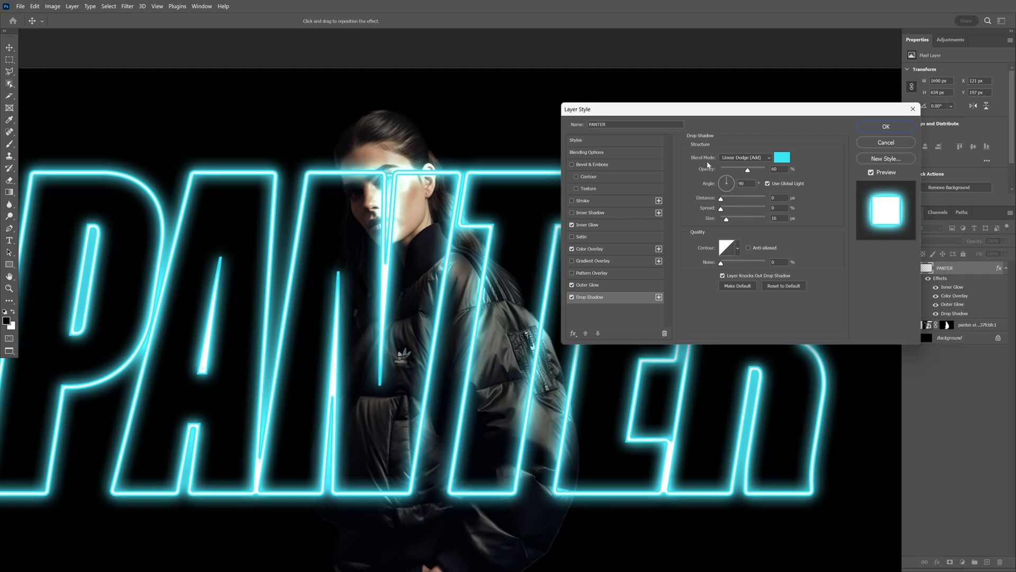
{"action": "mouse_move", "coordinate": [761, 161]}
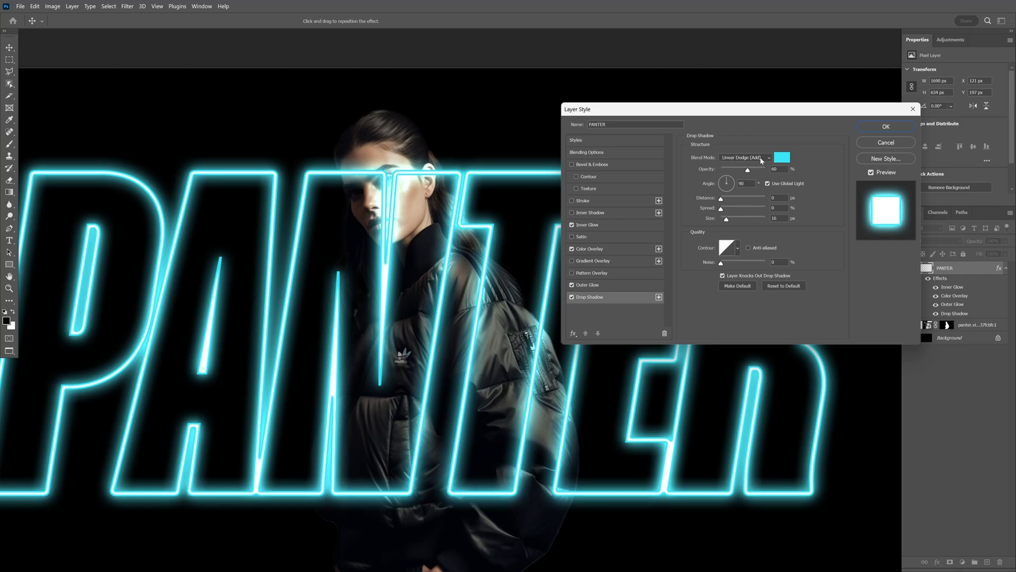
Make the drop shadow cyan, tune its size, and commit the four-effect neon style.
{"action": "left_click", "coordinate": [781, 156]}
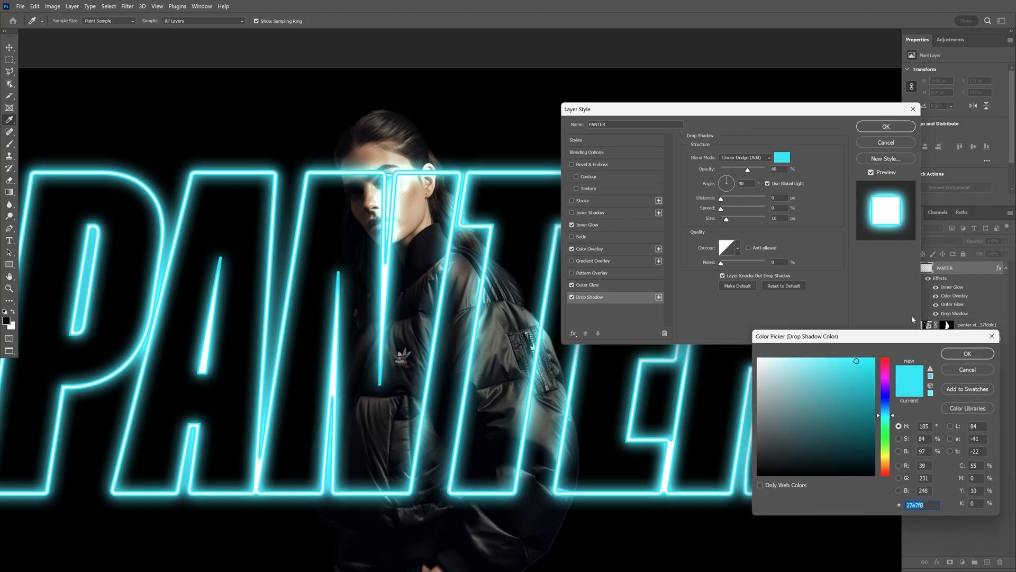
{"action": "left_click", "coordinate": [967, 353]}
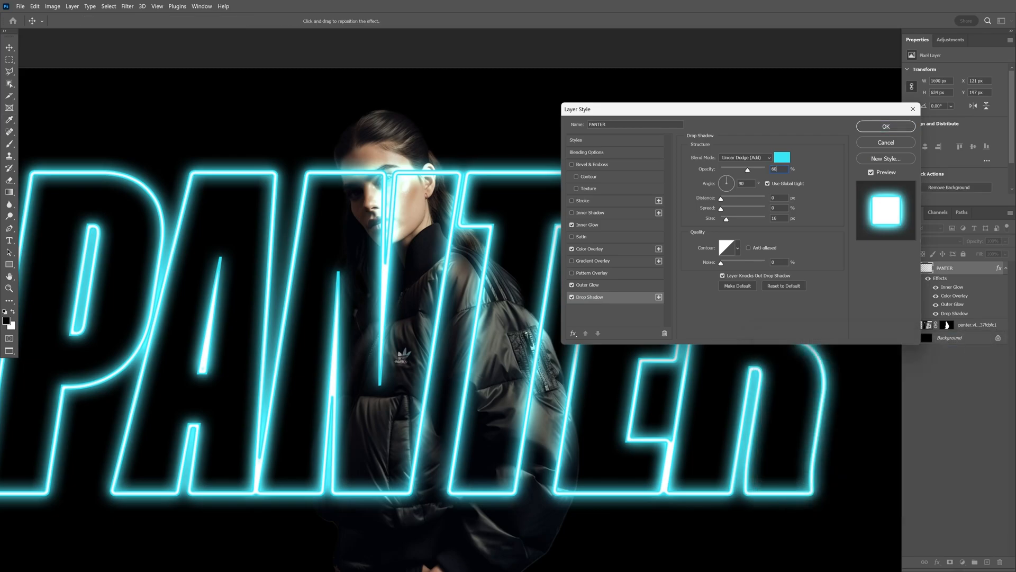
{"action": "left_click_drag", "start_coordinate": [726, 218], "coordinate": [745, 218]}
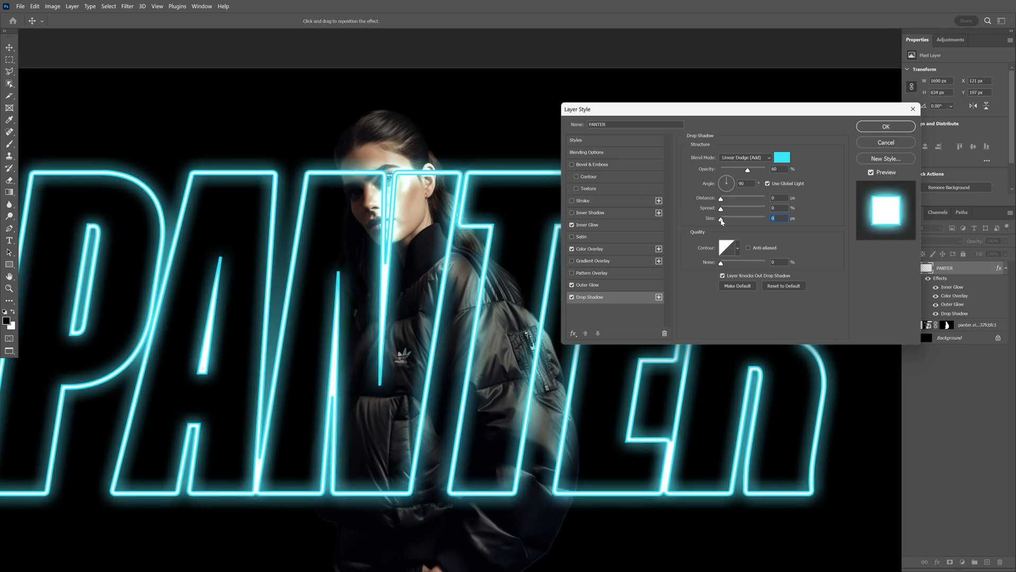
{"action": "left_click_drag", "start_coordinate": [721, 218], "coordinate": [730, 218]}
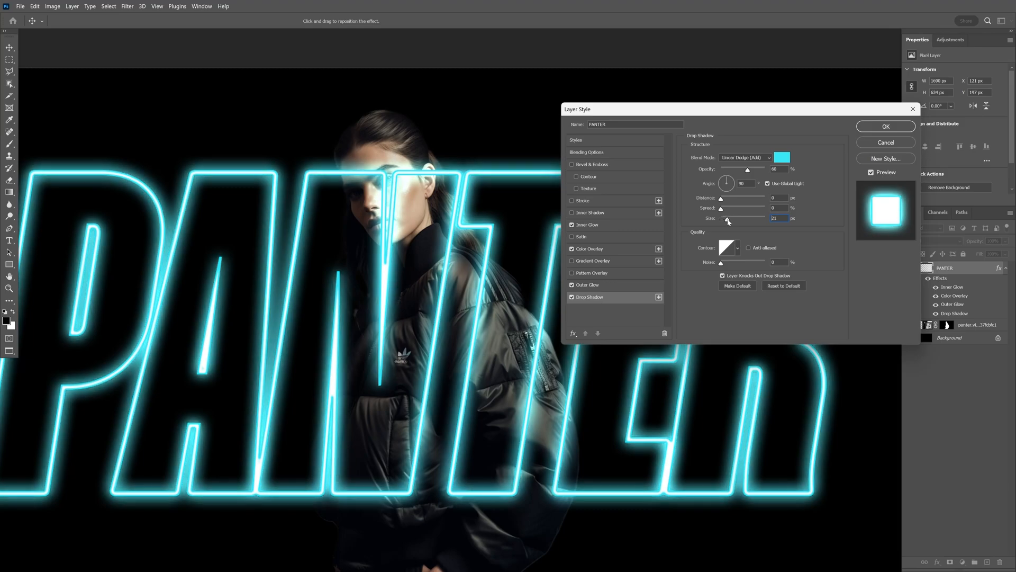
{"action": "left_click_drag", "start_coordinate": [729, 218], "coordinate": [719, 218]}
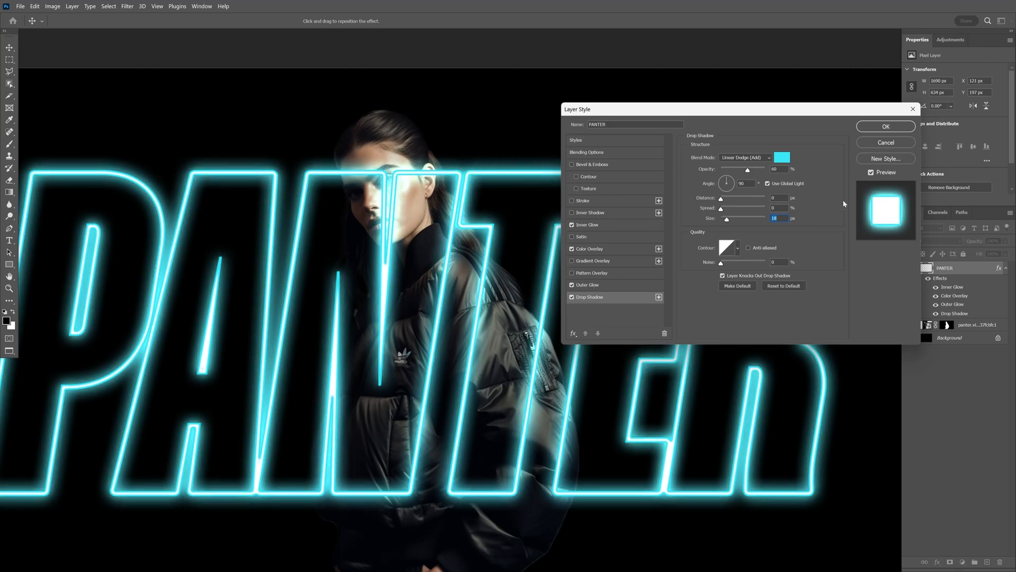
{"action": "left_click", "coordinate": [885, 126]}
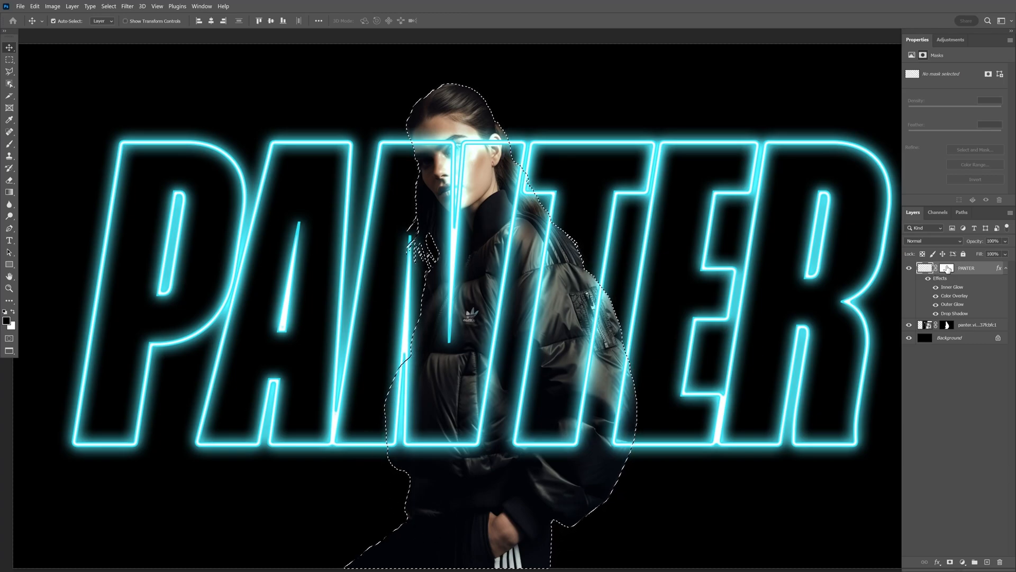
Mask the PANTER layer so the model stands in front, then target her layer for an adjustment.
{"action": "left_click", "coordinate": [950, 271]}
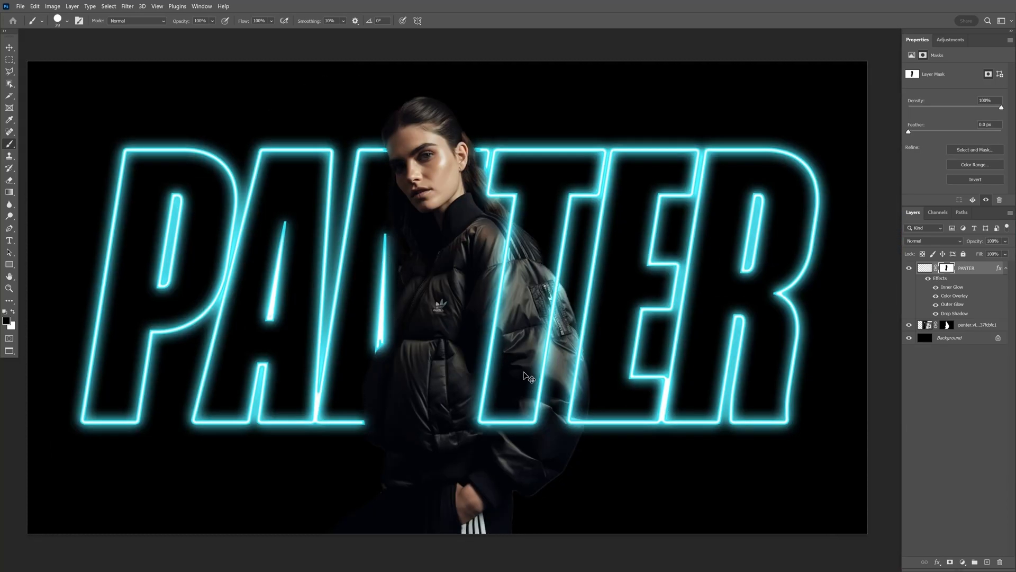
{"action": "left_click", "coordinate": [965, 325]}
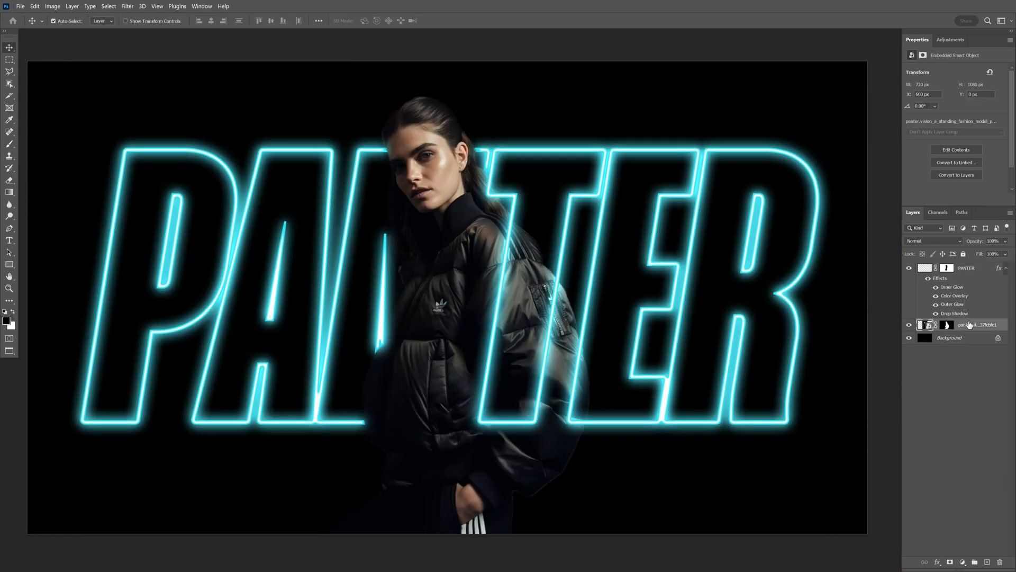
{"action": "left_click", "coordinate": [950, 39]}
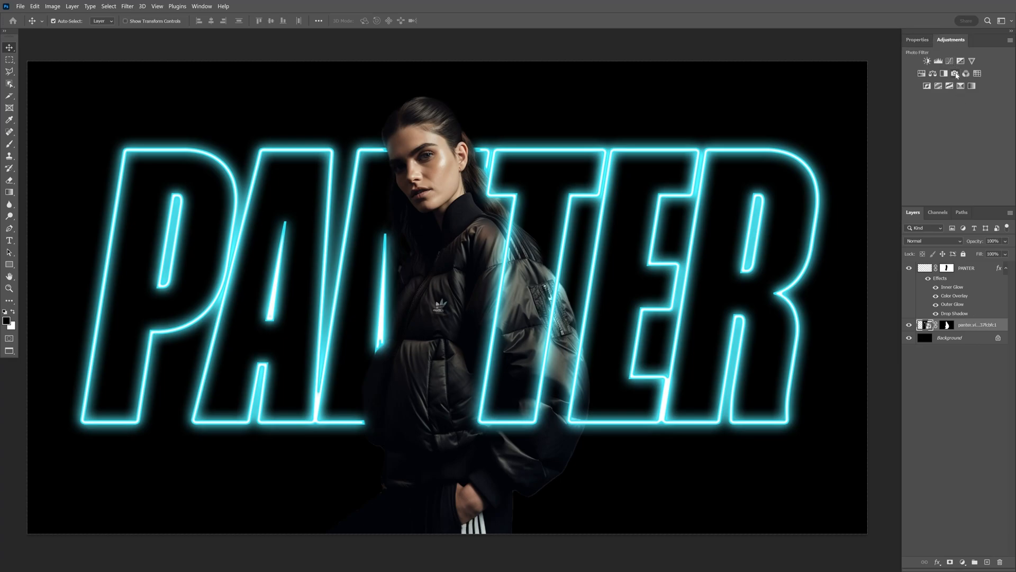
Add a cyan #00c8ec Photo Filter over the model and raise its density to about 40%.
{"action": "left_click", "coordinate": [937, 85]}
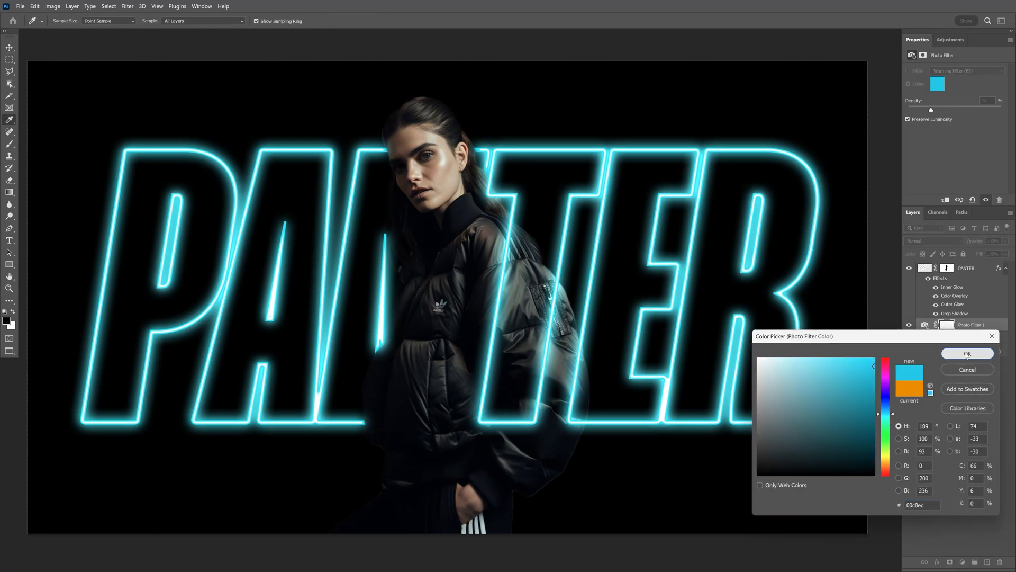
{"action": "left_click", "coordinate": [966, 354]}
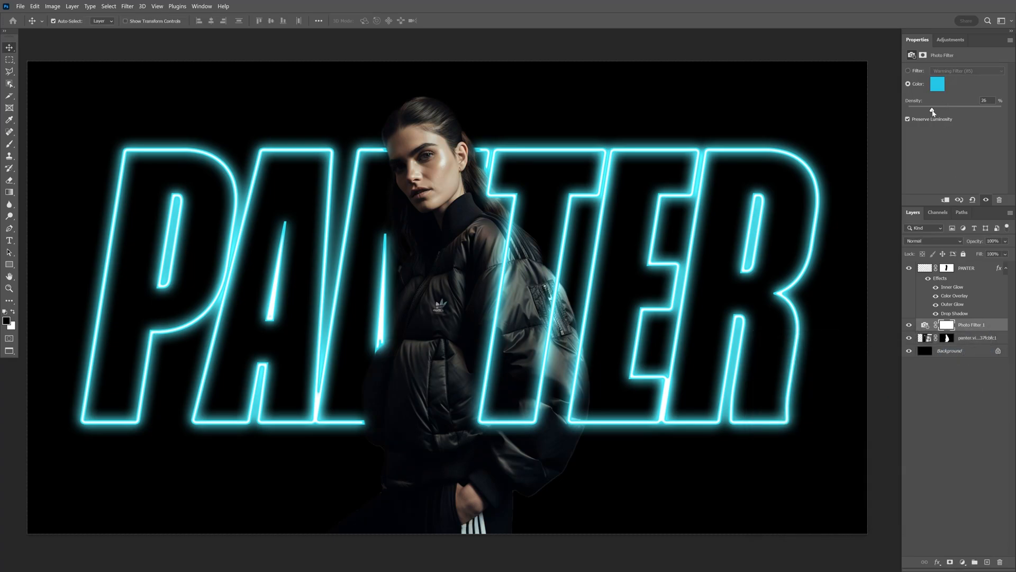
{"action": "left_click_drag", "start_coordinate": [932, 111], "coordinate": [937, 111]}
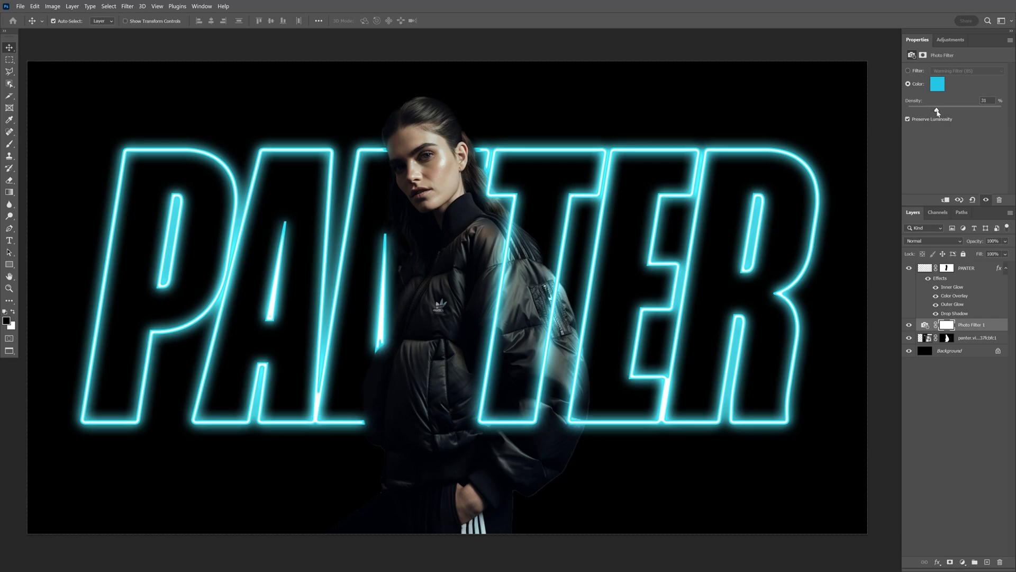
{"action": "left_click_drag", "start_coordinate": [938, 112], "coordinate": [958, 111]}
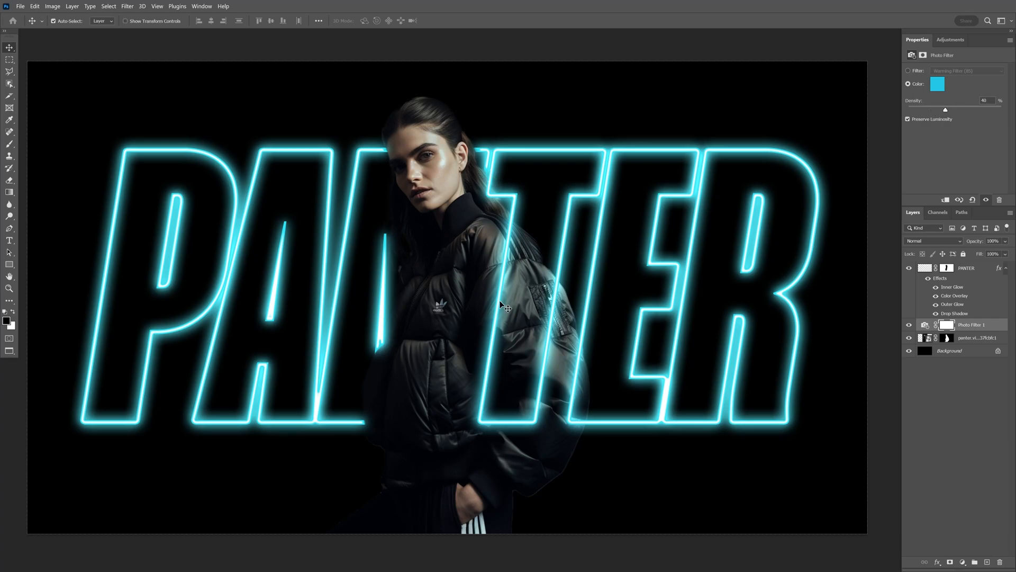